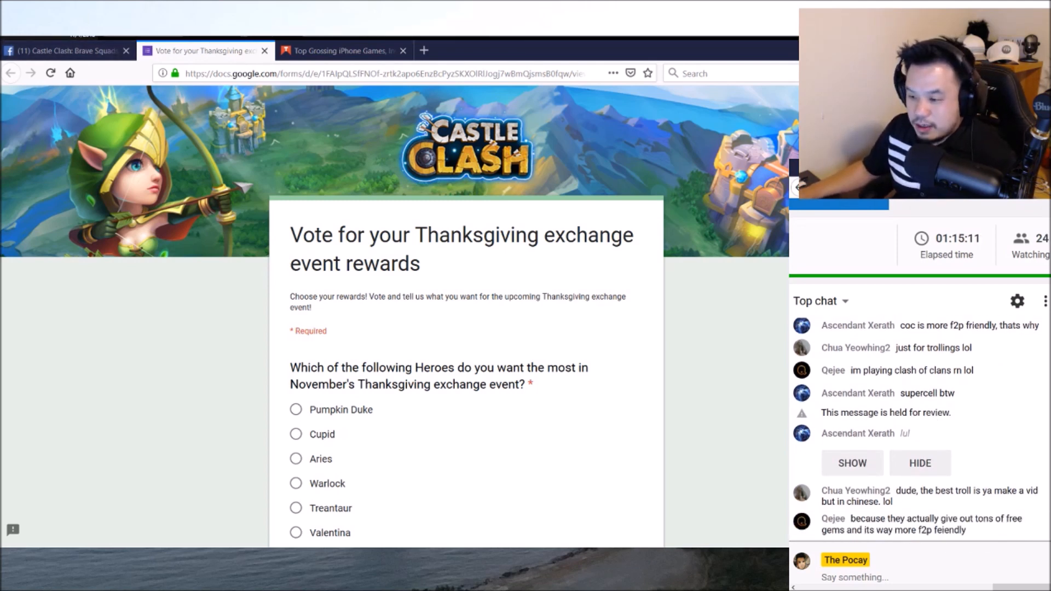
# - Bring up the Castle Clash: Brave Squads Facebook page and reach the 'Vote for your rewards' post
pyautogui.click(64, 51)
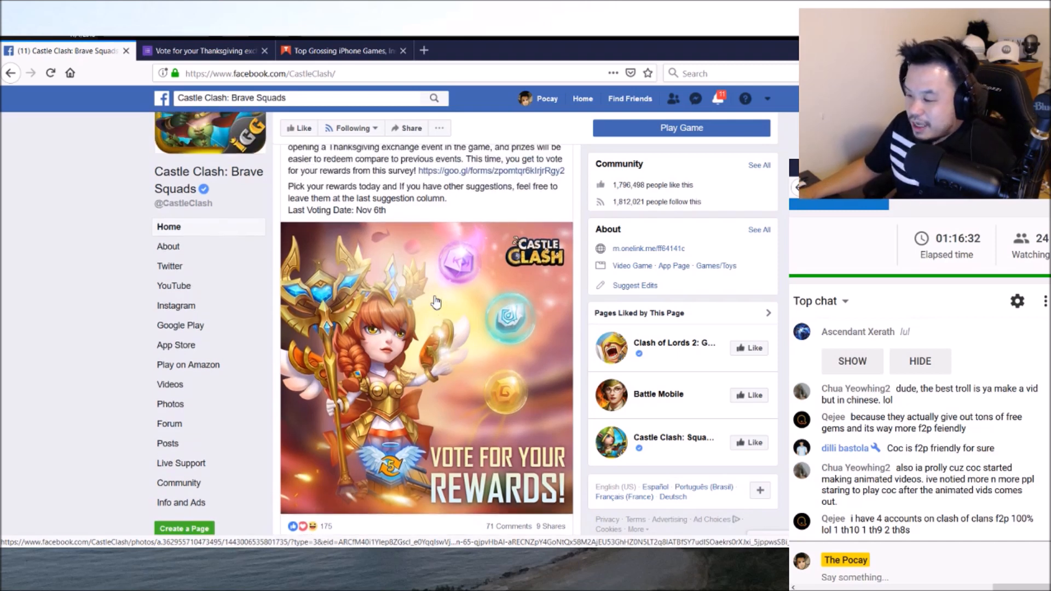
pyautogui.scroll(-3)
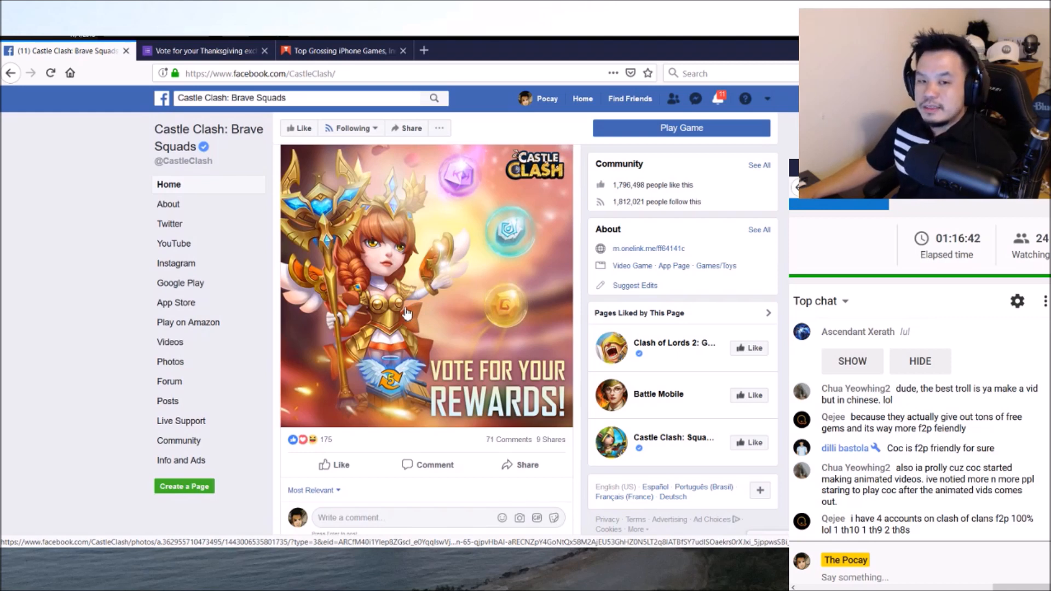
# - Return to the Thanksgiving exchange voting form showing the Heroes question
pyautogui.click(201, 50)
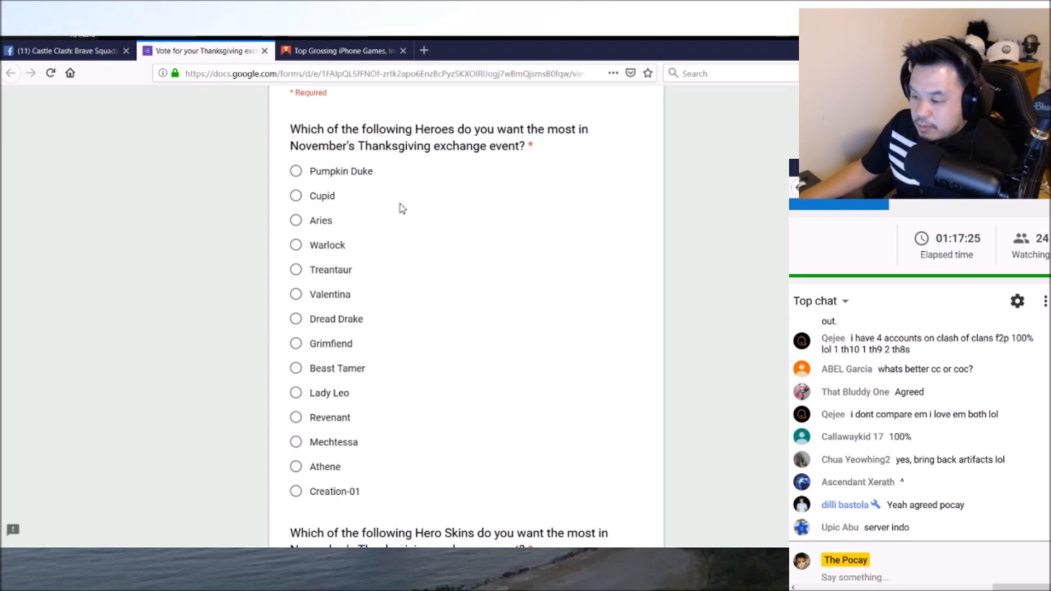
pyautogui.moveTo(528, 306)
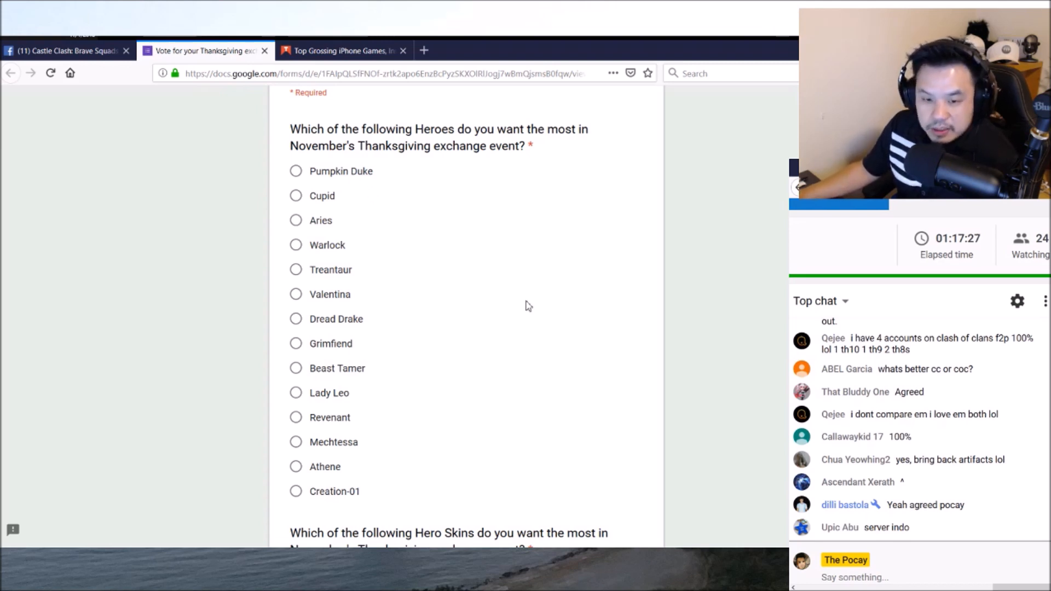
pyautogui.moveTo(447, 384)
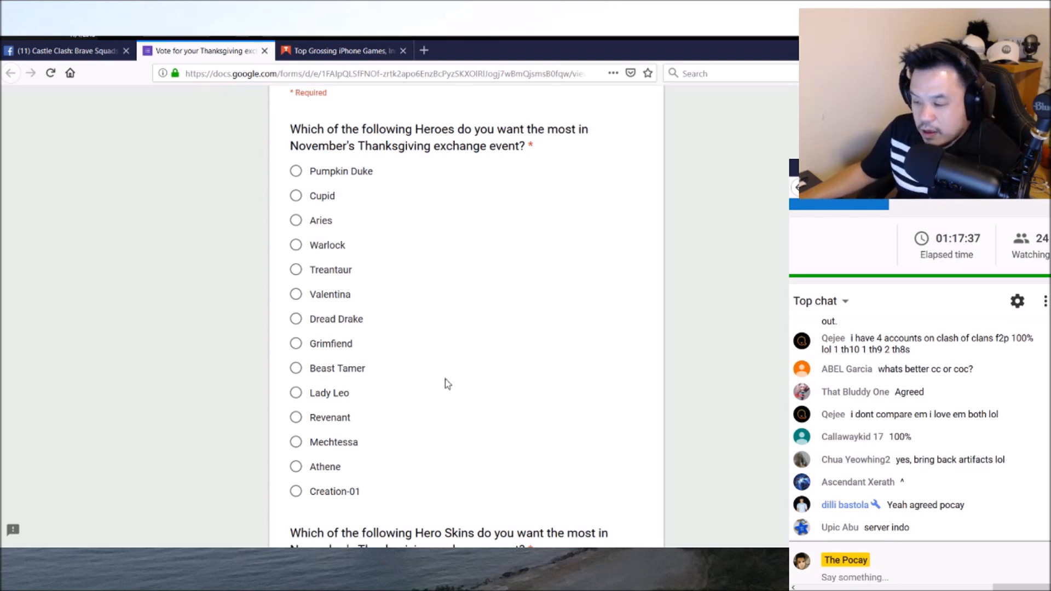
pyautogui.scroll(-3)
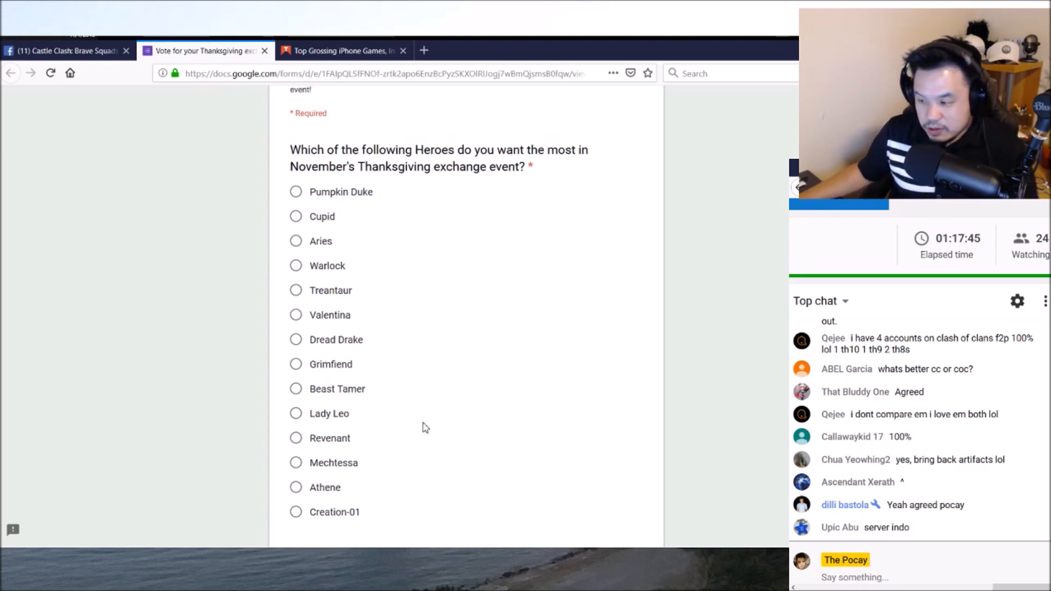
pyautogui.scroll(-3)
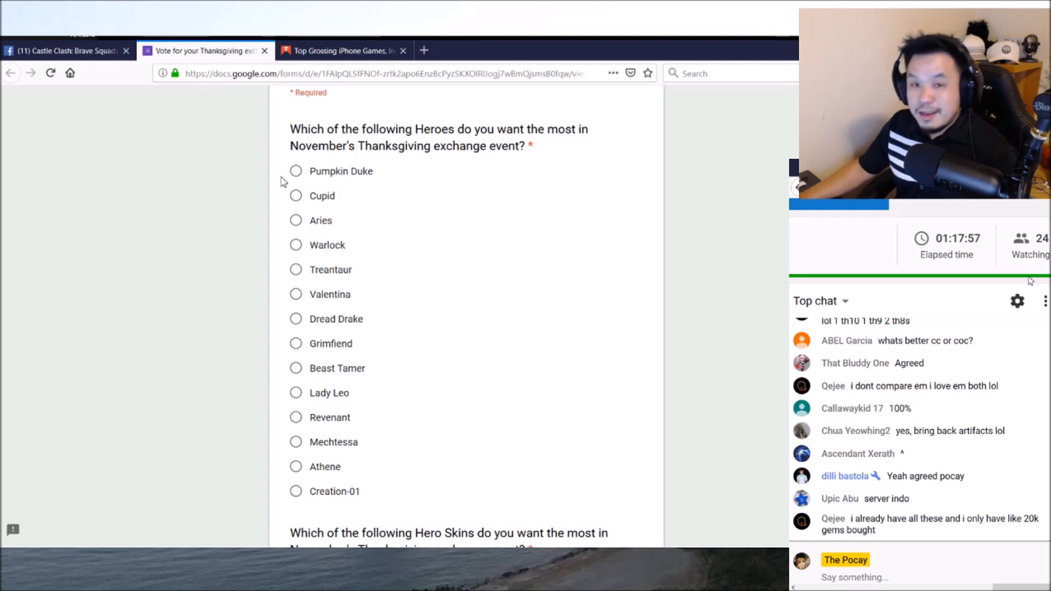
pyautogui.scroll(-3)
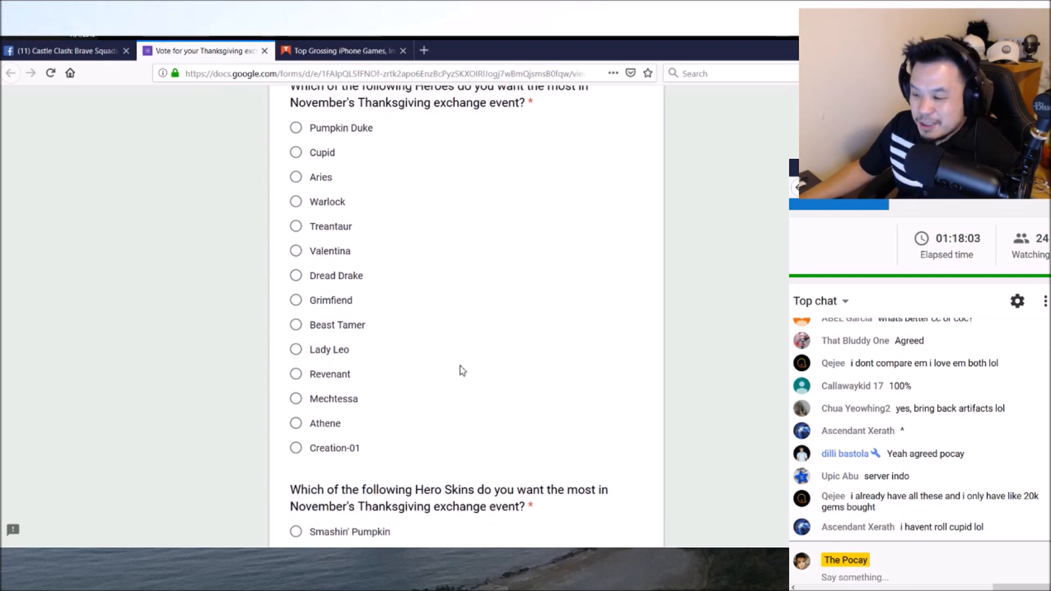
pyautogui.click(342, 51)
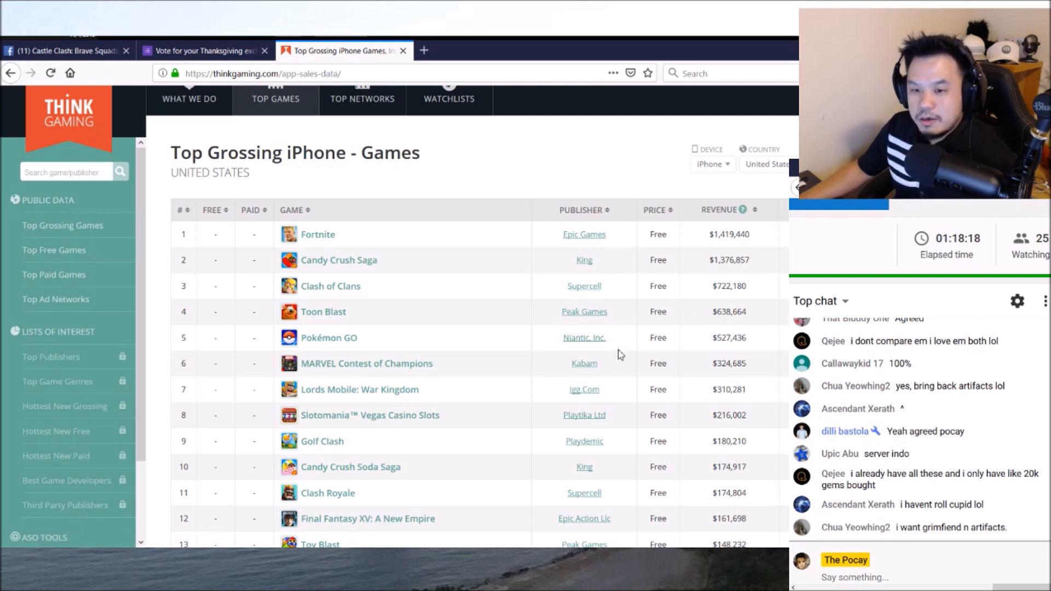
# - Return to the survey with Athene chosen and reach the Hero Skins question
pyautogui.click(200, 51)
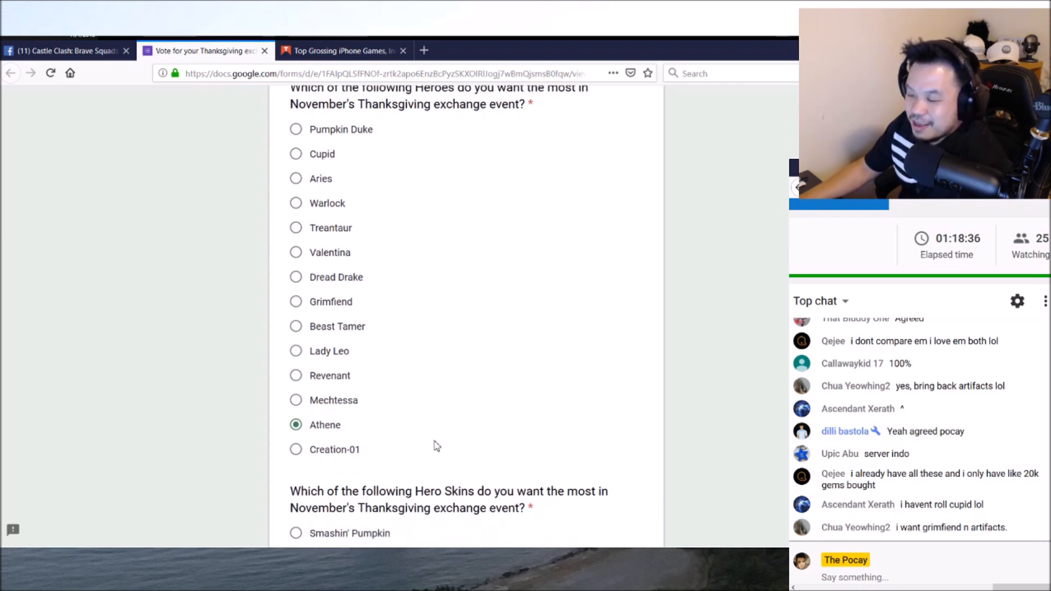
pyautogui.scroll(-3)
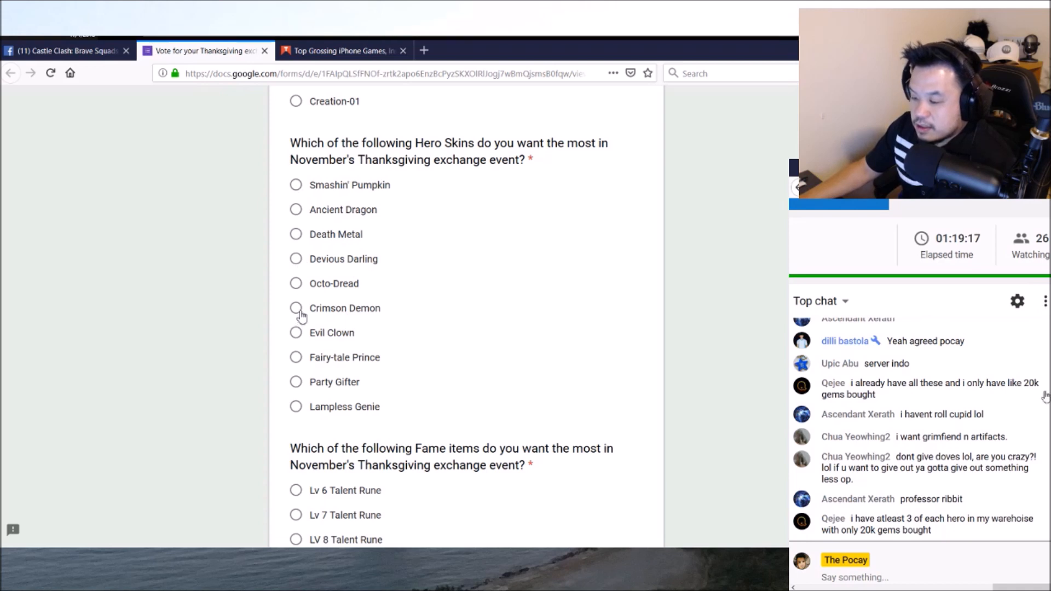
# - Choose Crimson Demon as the most-wanted hero skin and reach the Fame items question
pyautogui.scroll(-3)
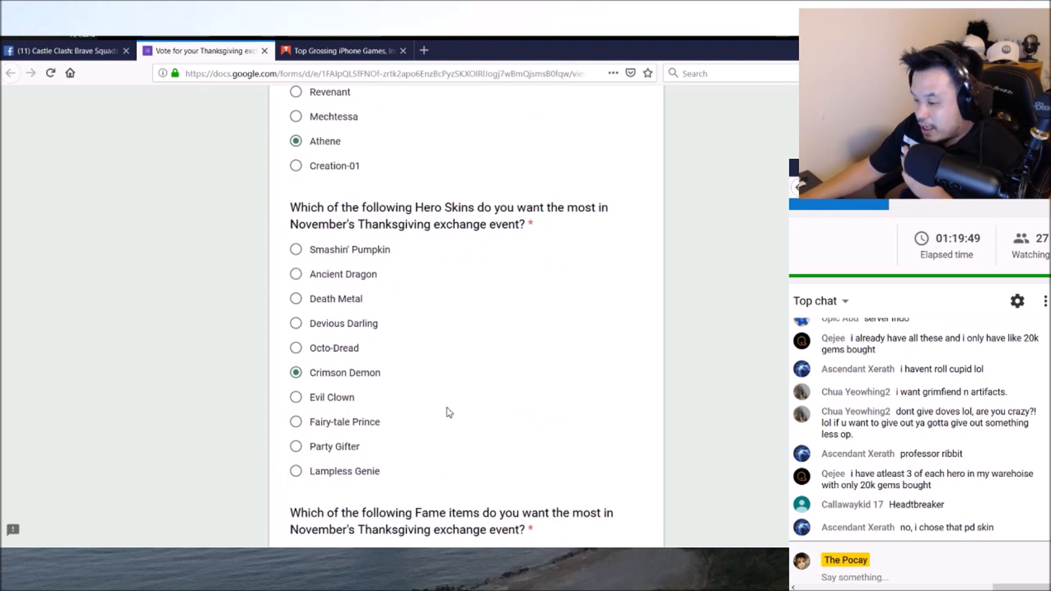
pyautogui.scroll(-3)
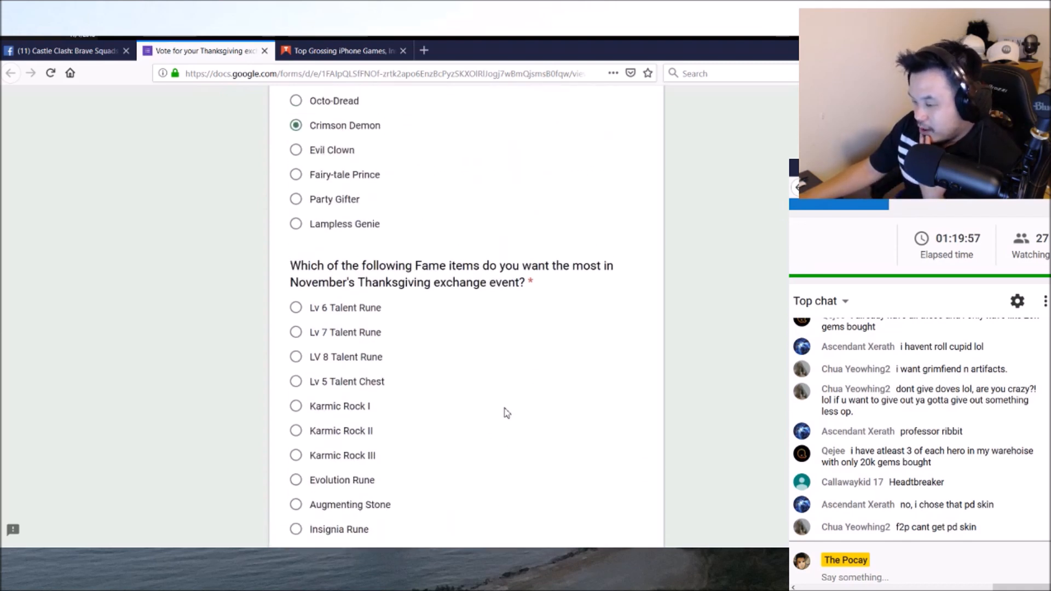
pyautogui.scroll(-3)
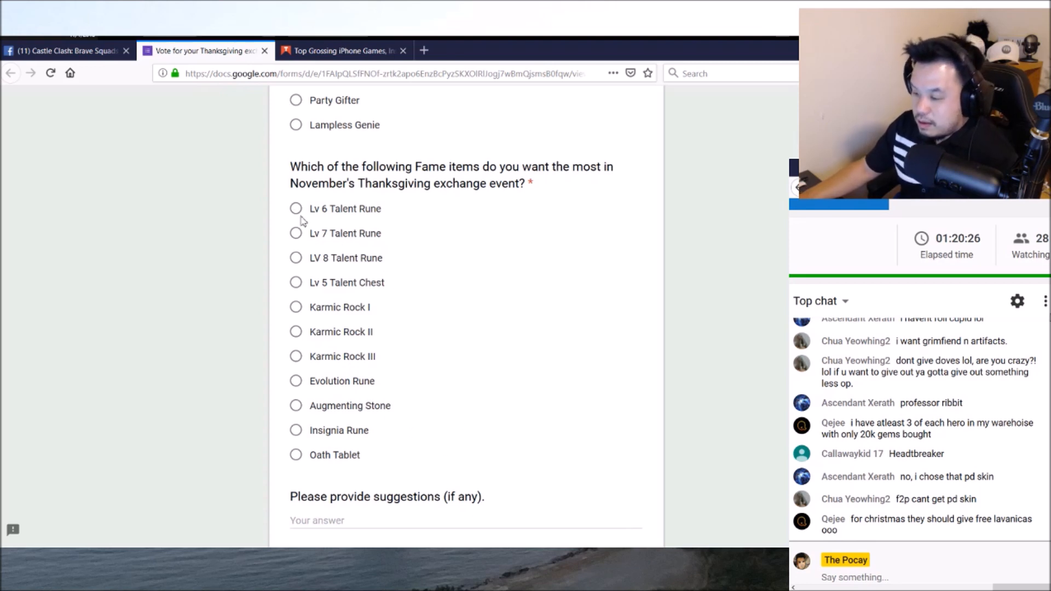
# - Choose Oath Tablet as the most-wanted Fame item, completing all three answers
pyautogui.click(295, 283)
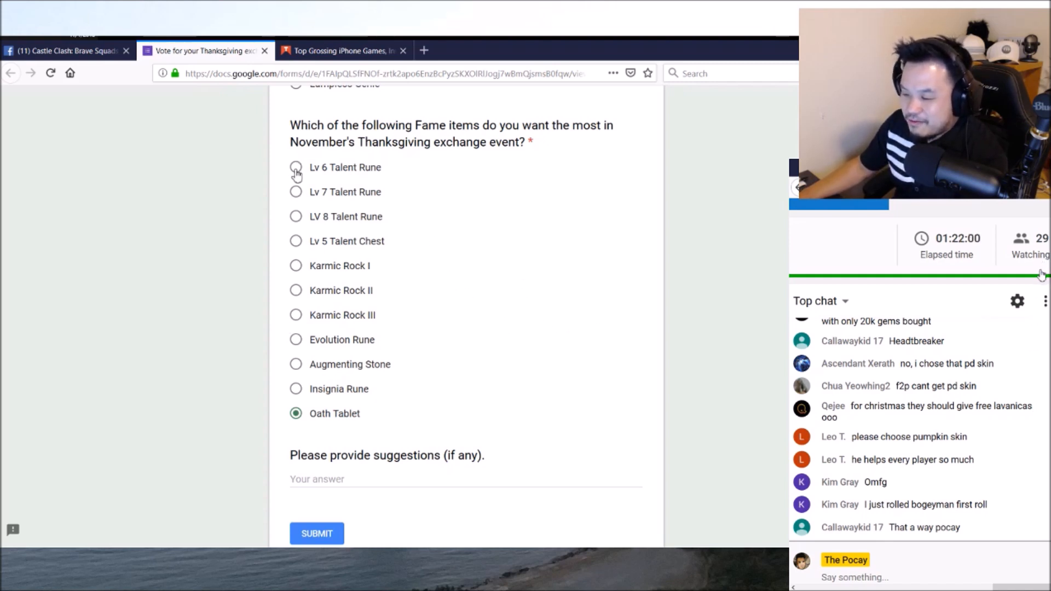
pyautogui.moveTo(335, 367)
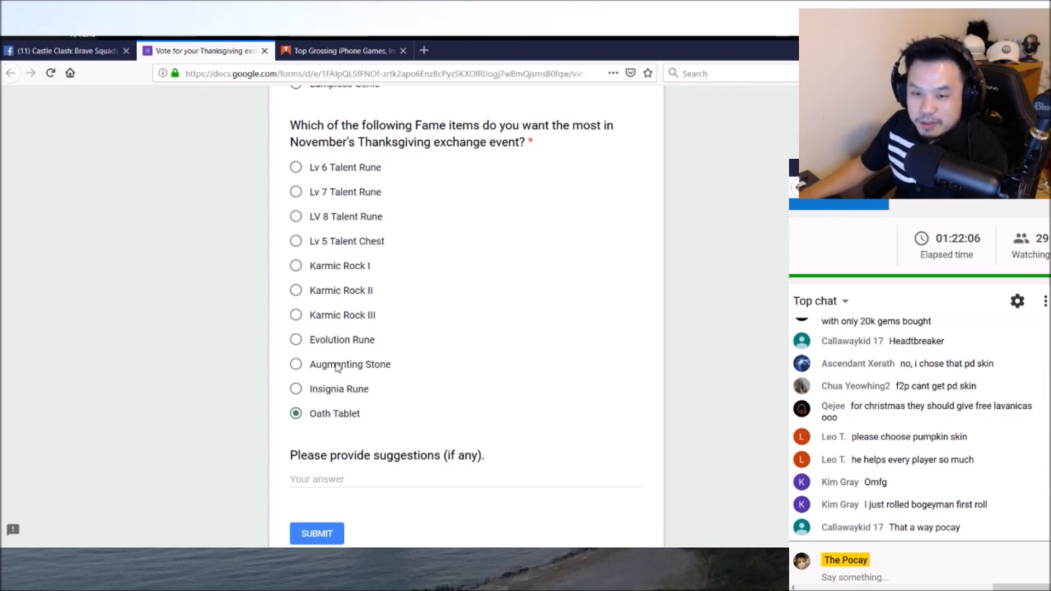